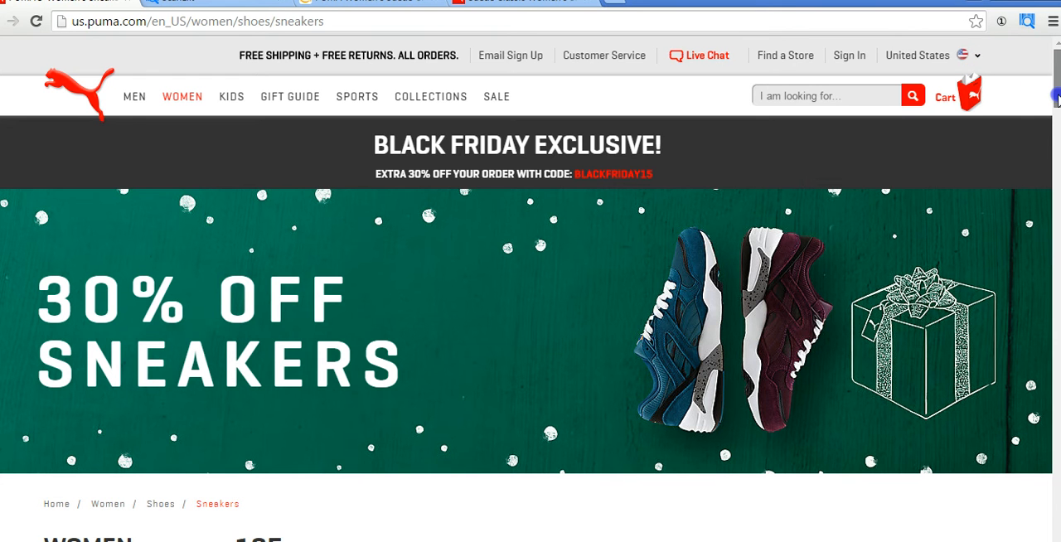
# Step: Scroll the women's sneakers page down to the Suede Classic Women's Sneakers listings
pyautogui.scroll(-3)
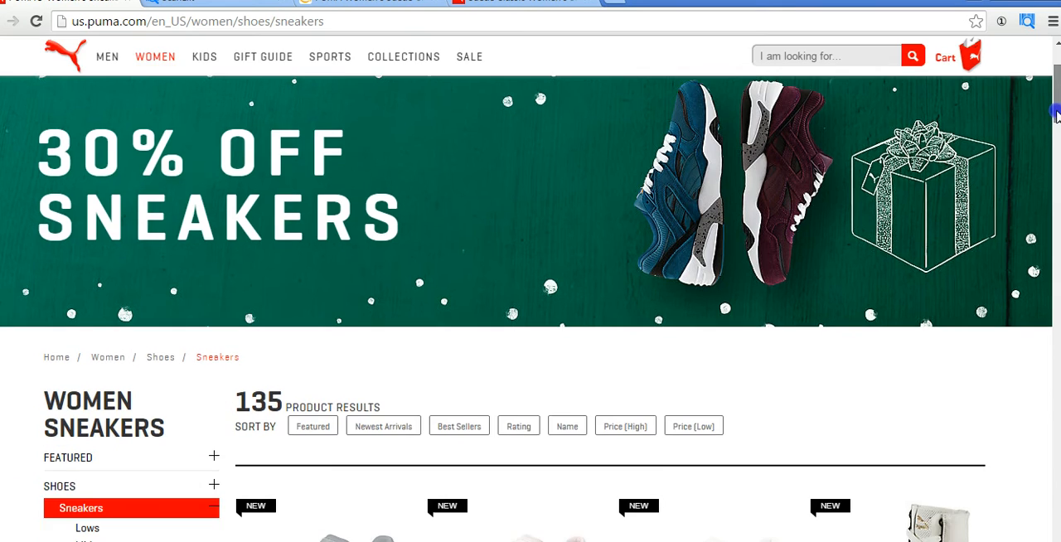
pyautogui.scroll(-3)
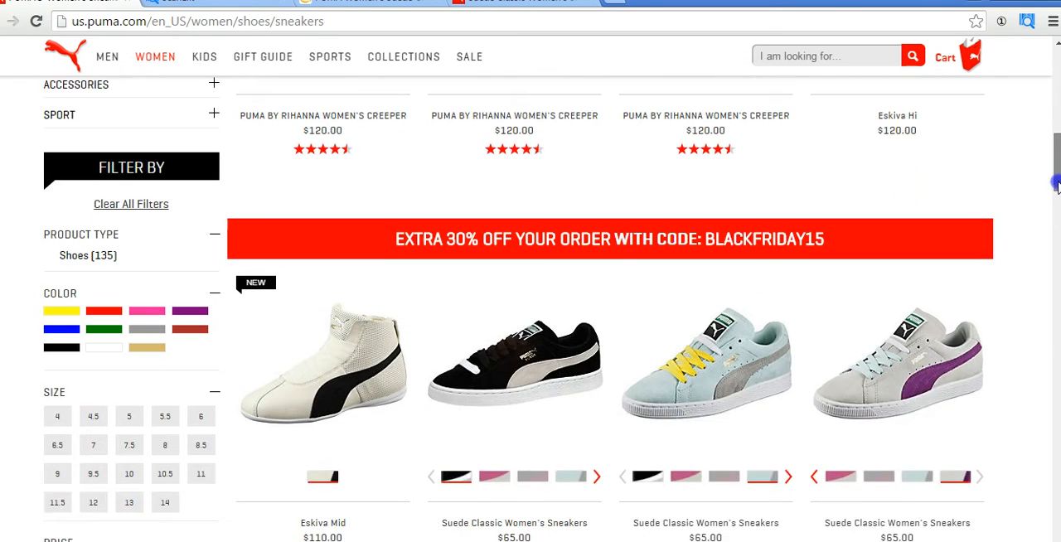
pyautogui.scroll(-3)
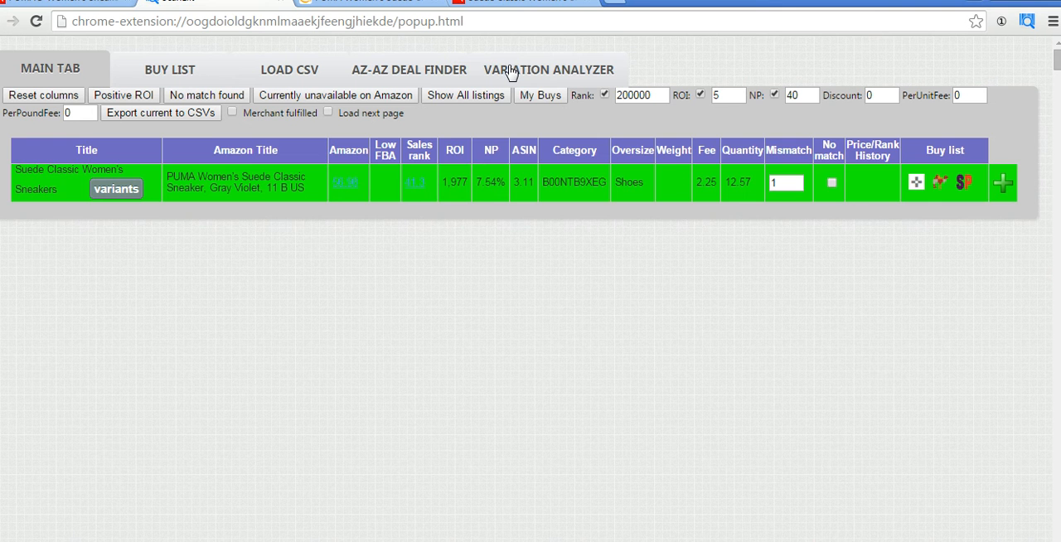
# Step: Show the Variation Analyzer results for the Suede Classic Women's Sneakers row
pyautogui.click(548, 70)
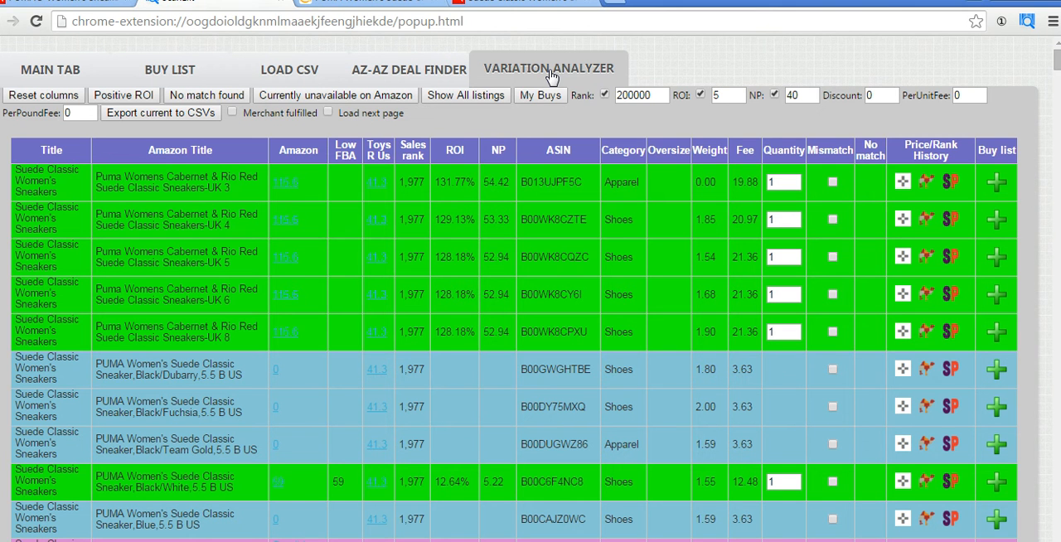
pyautogui.moveTo(622, 134)
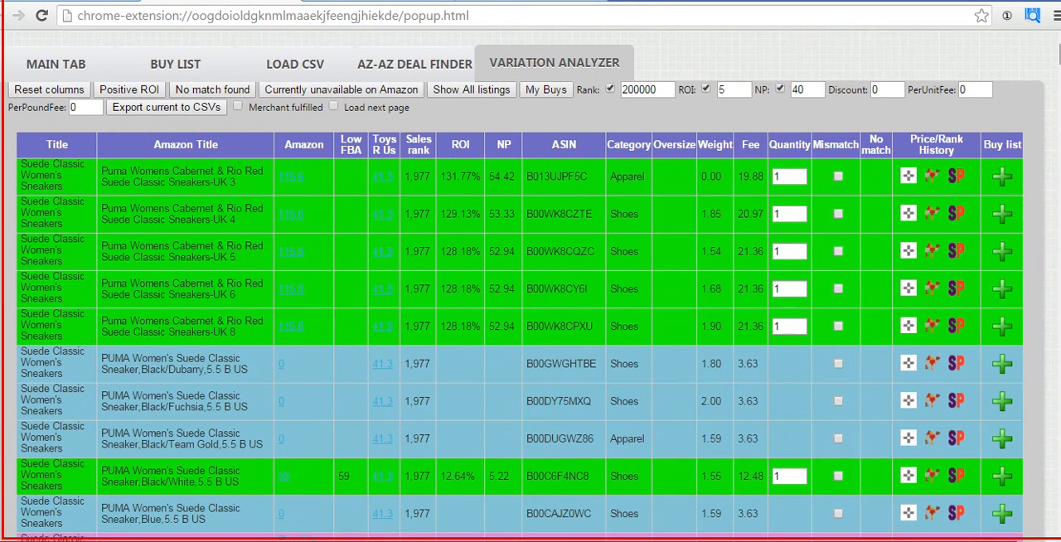
# Step: Scroll the variant table down to the lower Suede Classic rows including Vivid Viola
pyautogui.scroll(-3)
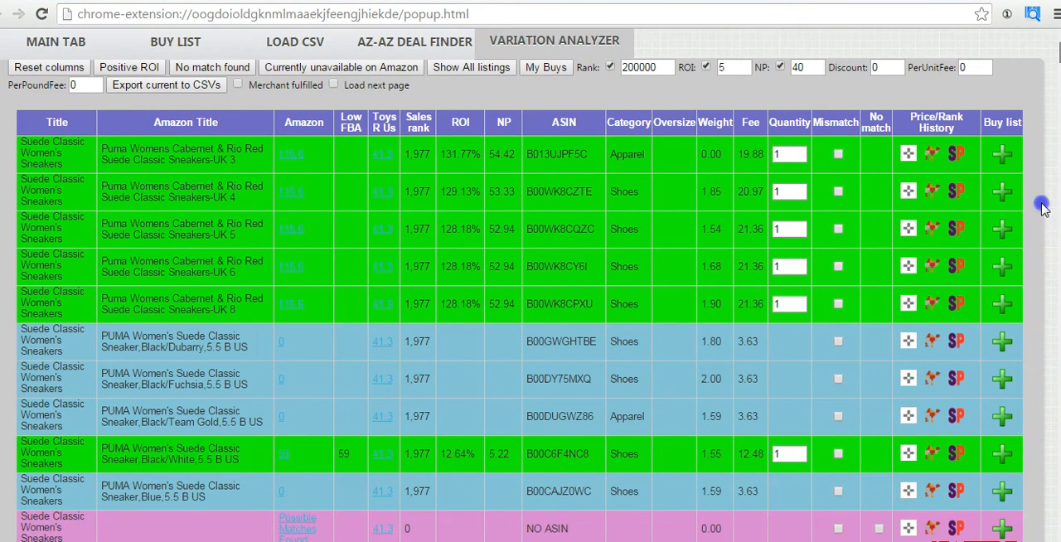
pyautogui.scroll(-3)
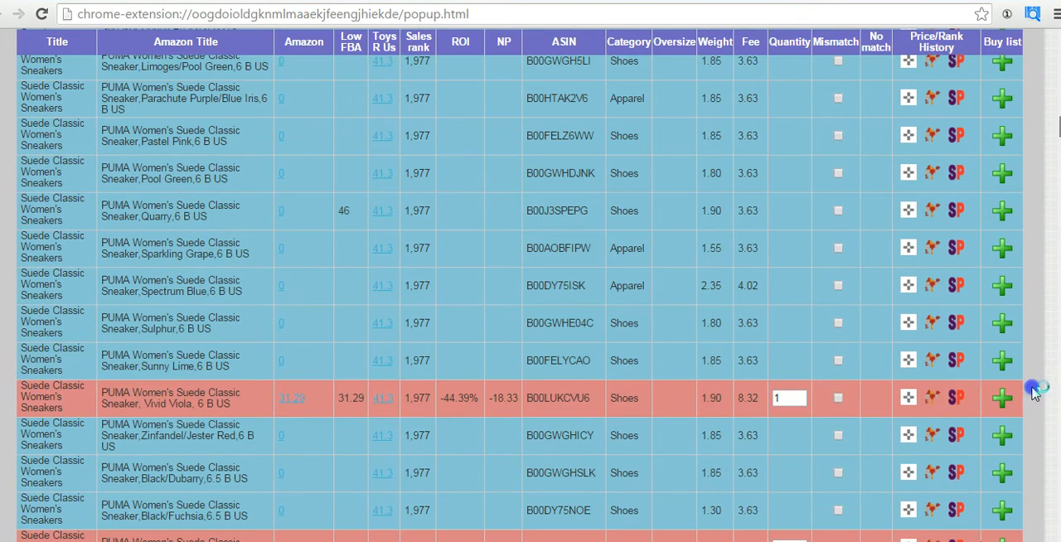
pyautogui.scroll(-3)
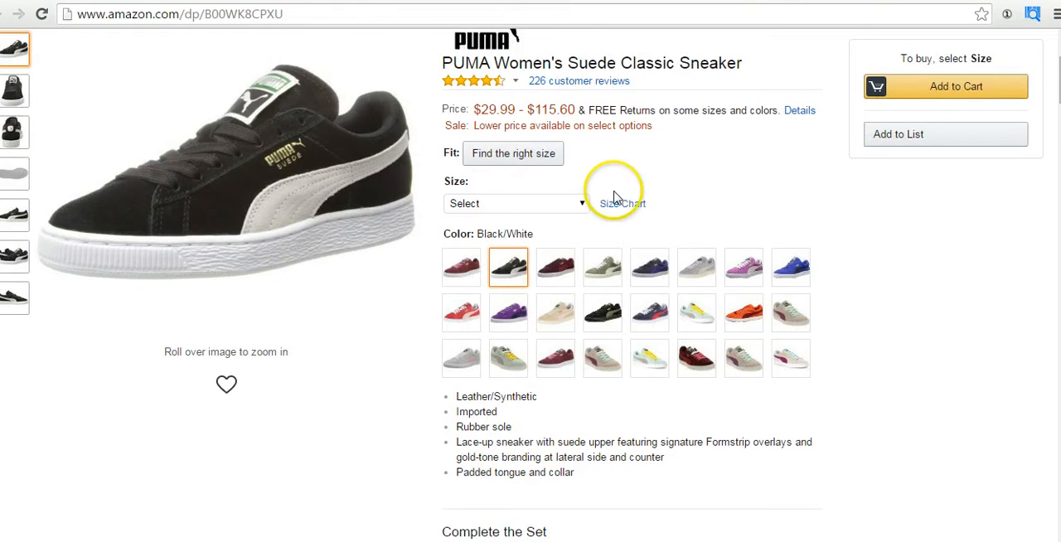
pyautogui.moveTo(461, 267)
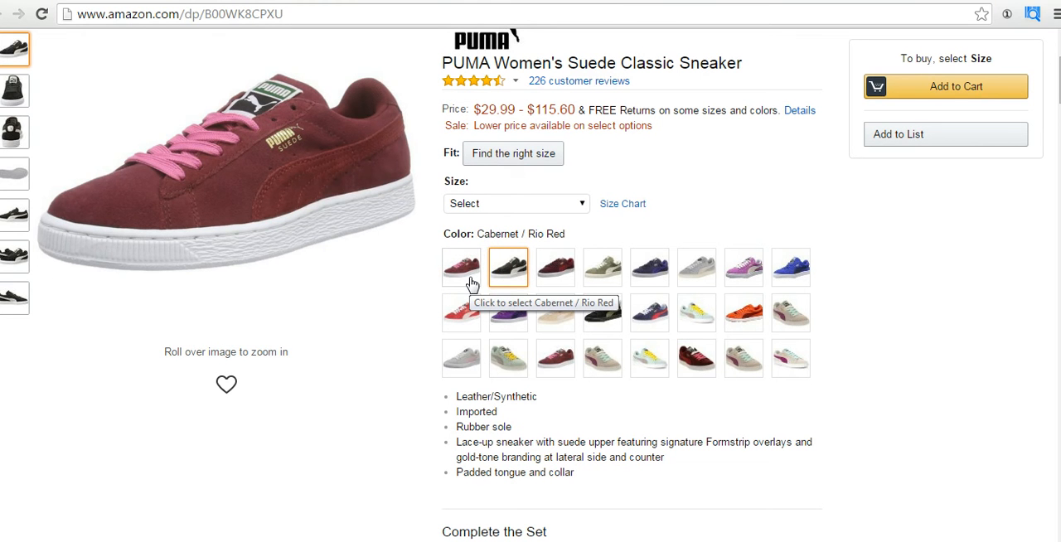
# Step: Go to the Amazon product page for the PUMA Women's Suede Classic Sneaker
pyautogui.click(508, 267)
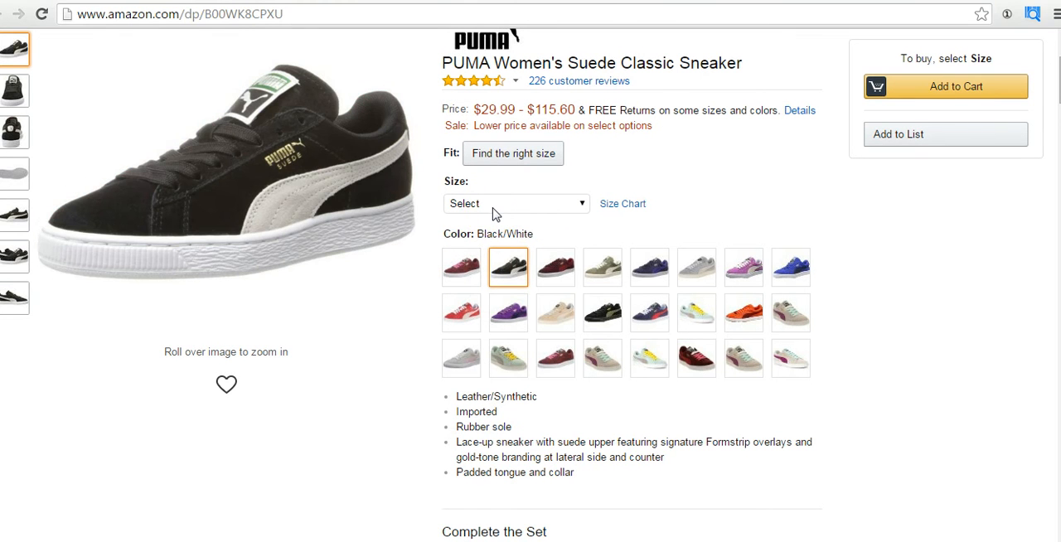
pyautogui.moveTo(478, 116)
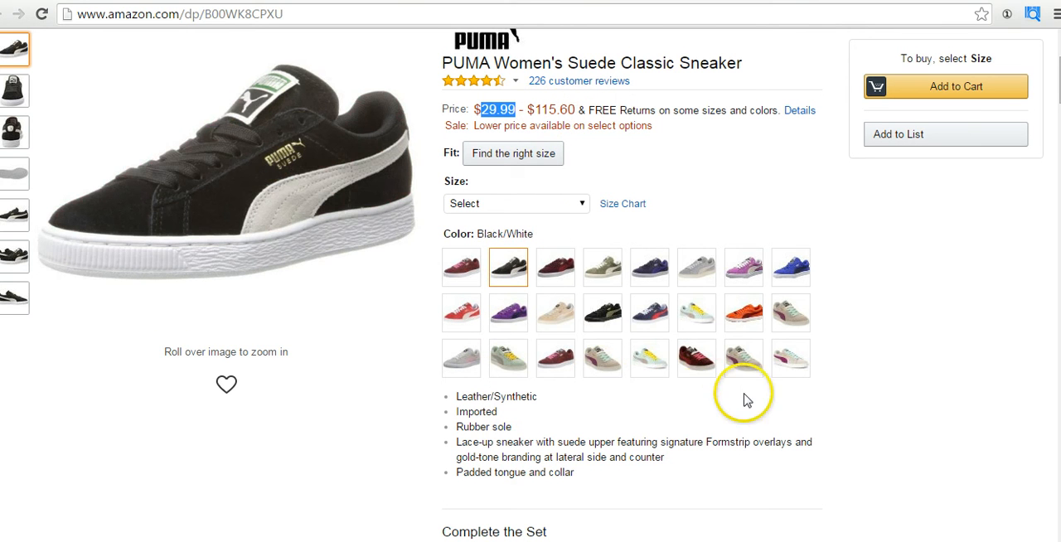
pyautogui.moveTo(761, 414)
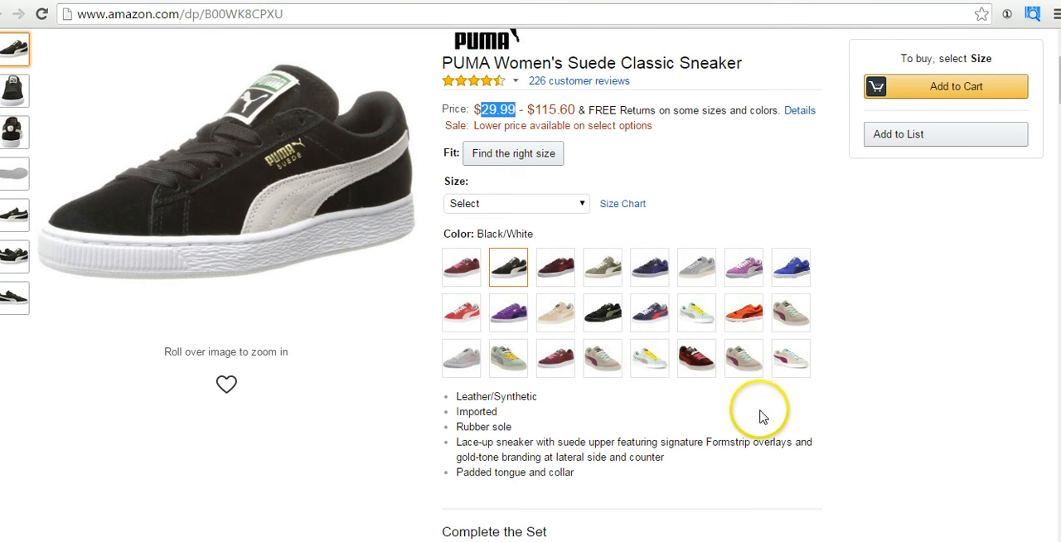
pyautogui.moveTo(680, 395)
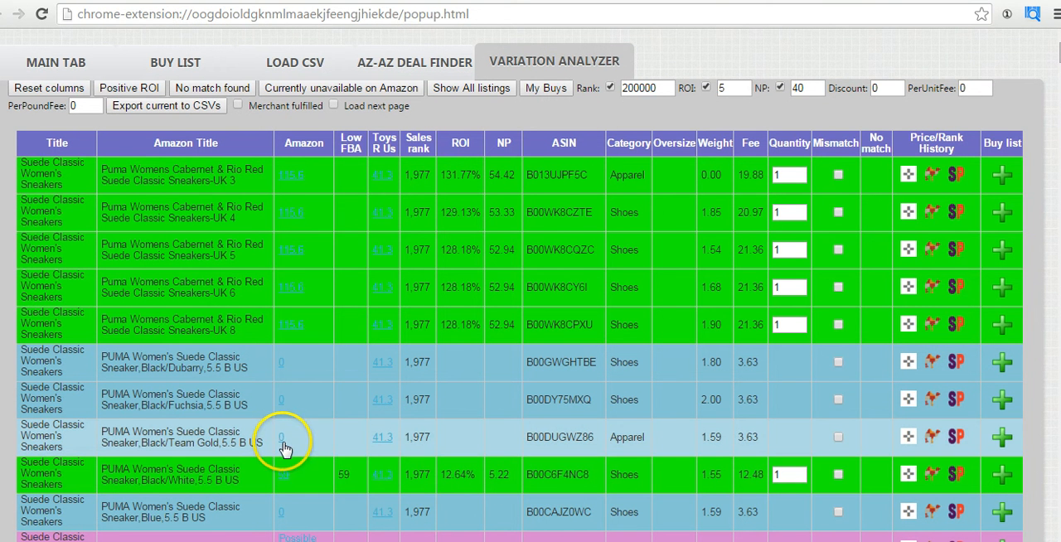
pyautogui.moveTo(229, 381)
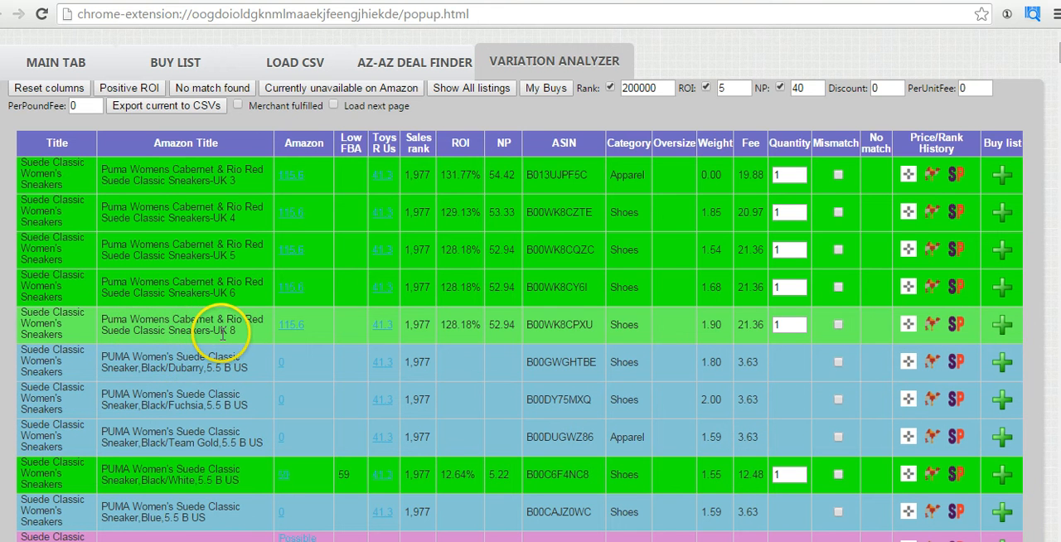
pyautogui.moveTo(199, 335)
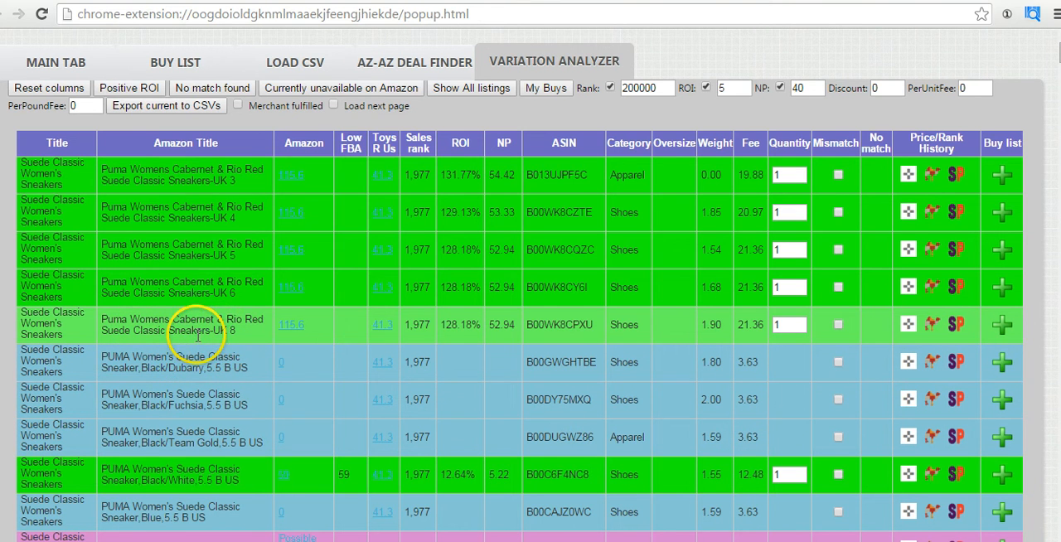
pyautogui.moveTo(282, 264)
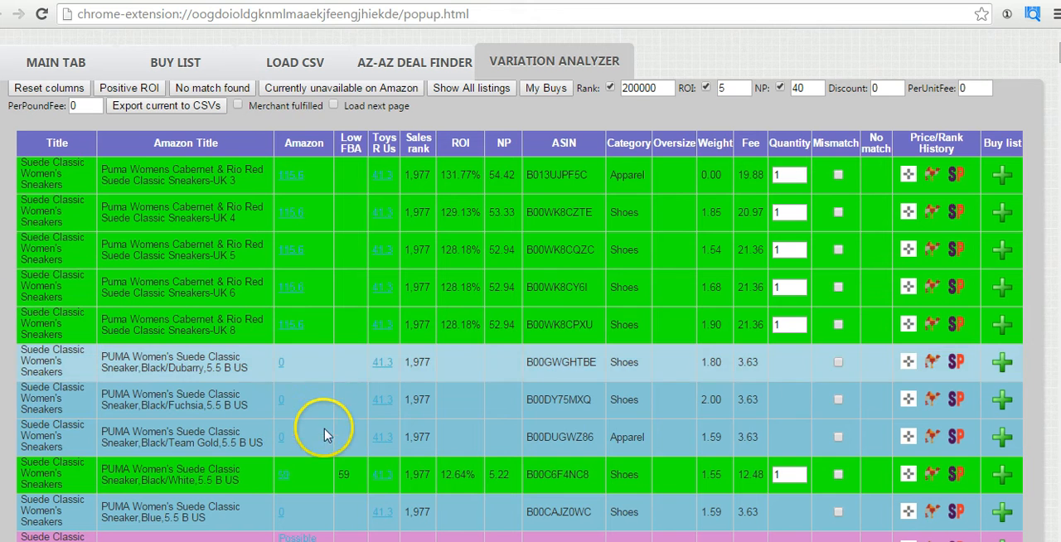
pyautogui.moveTo(281, 438)
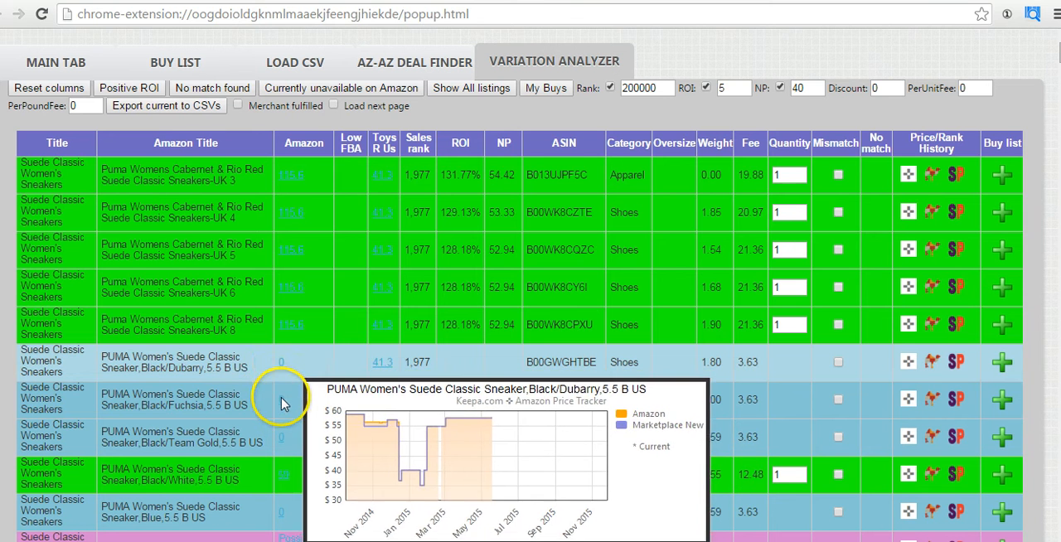
pyautogui.moveTo(305, 398)
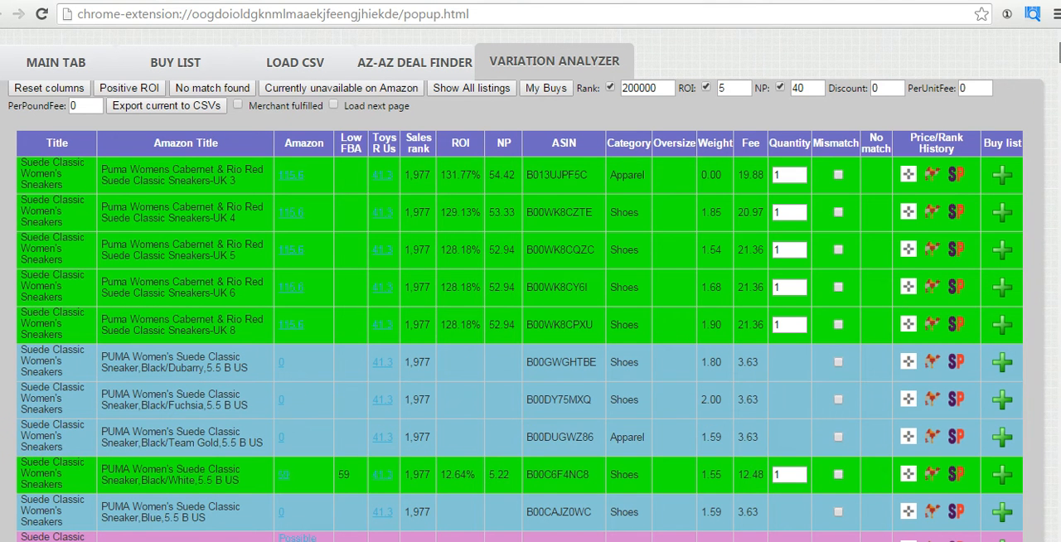
# Step: Scroll the variant table down to the lower rows including the negative-ROI Crown Blue variant
pyautogui.scroll(-3)
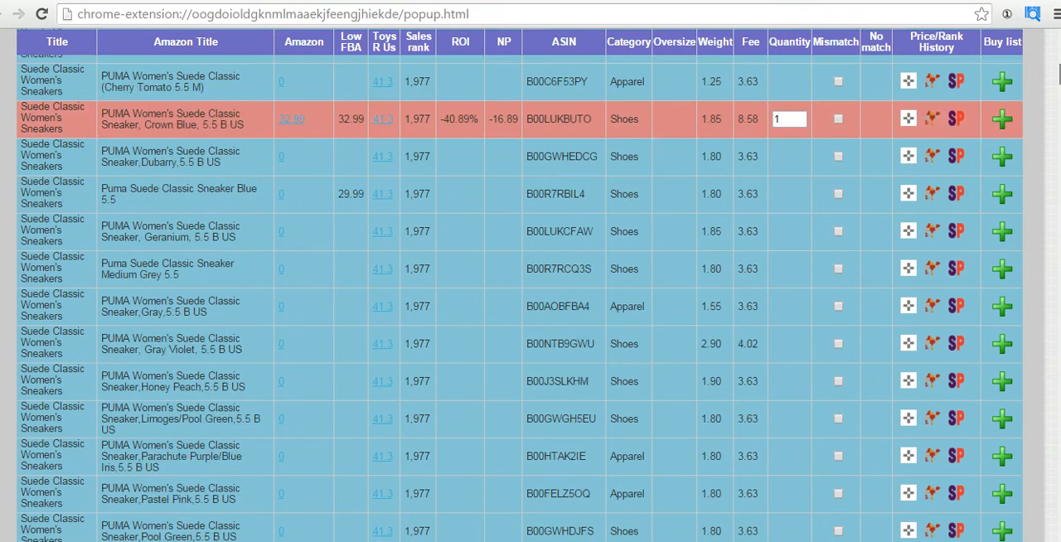
# Step: Scroll further down the variant table to the Sparkling Grape and Vivid Viola rows
pyautogui.scroll(-3)
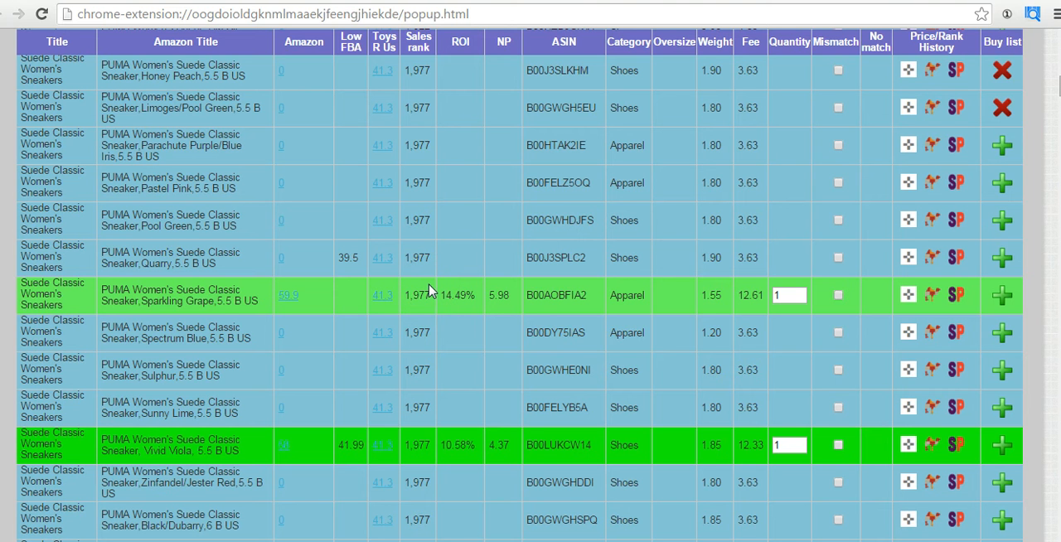
pyautogui.moveTo(424, 295)
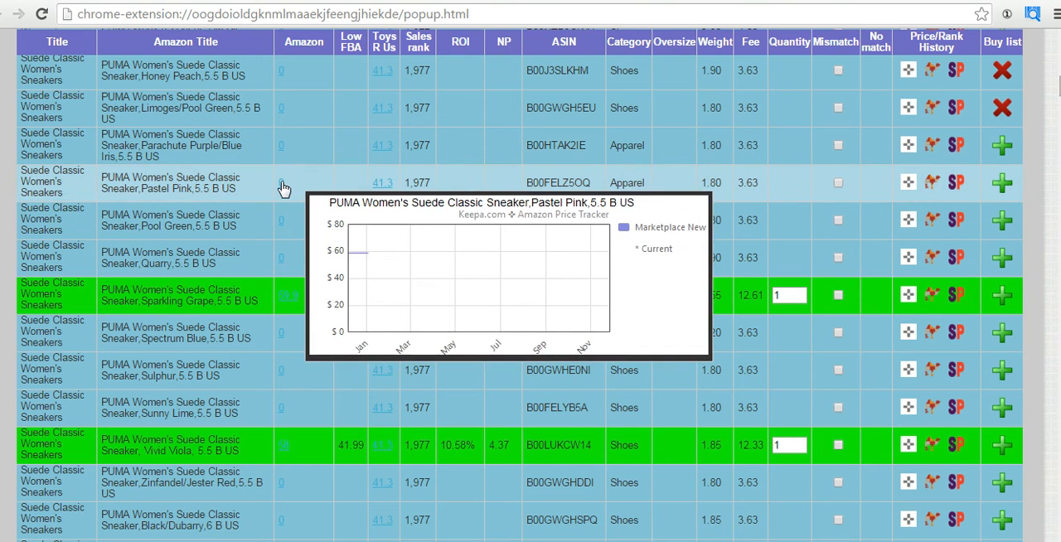
pyautogui.moveTo(286, 182)
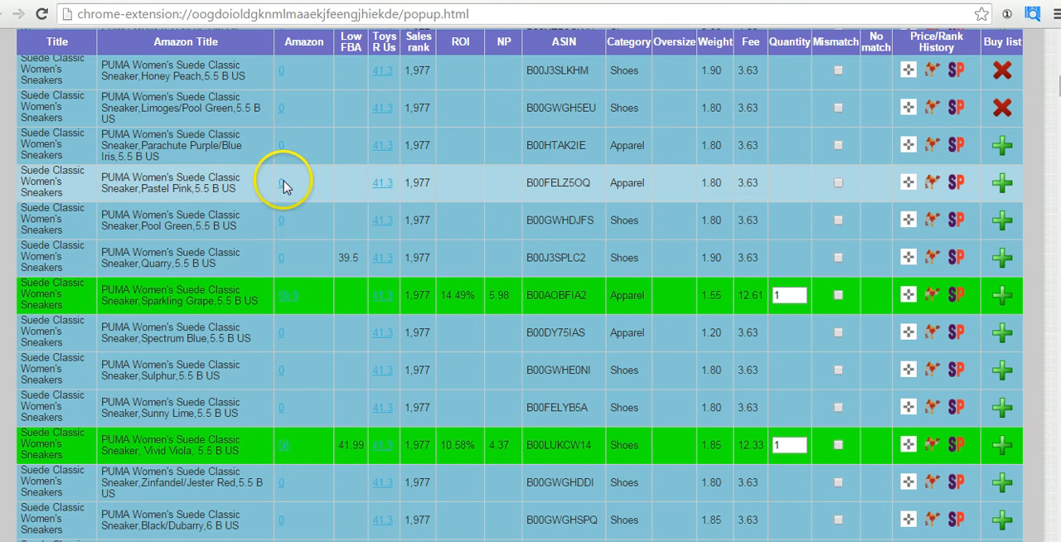
pyautogui.moveTo(283, 184)
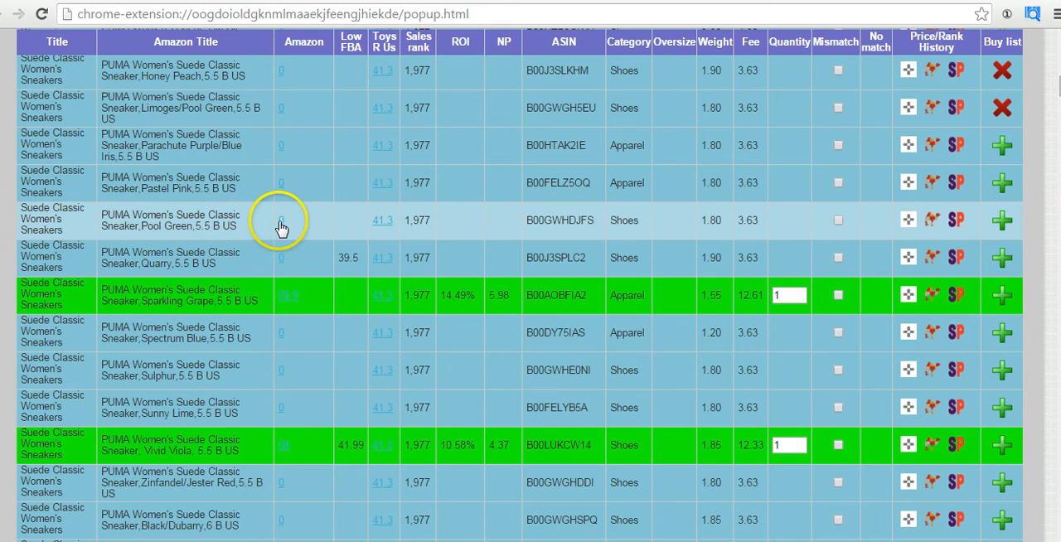
pyautogui.moveTo(280, 224)
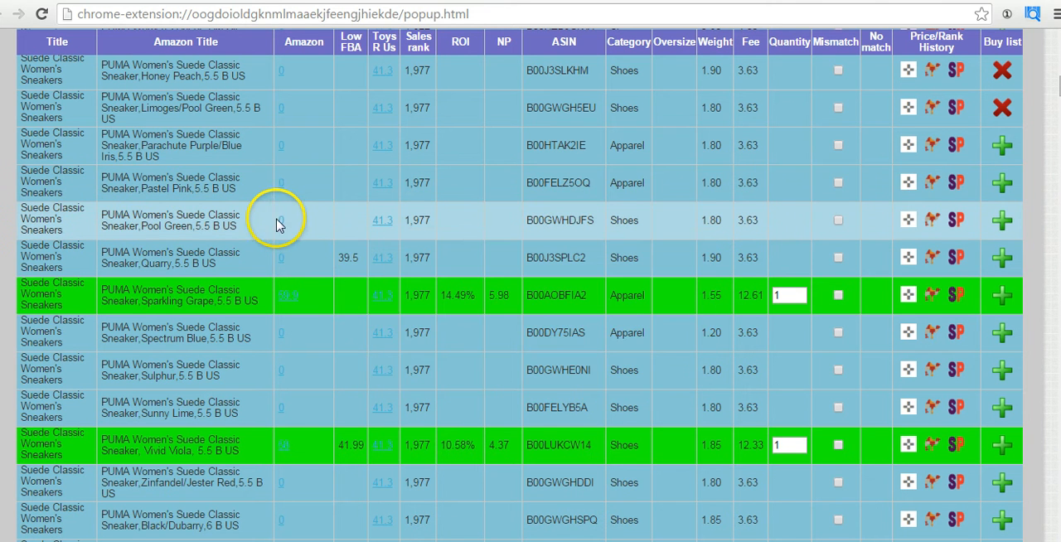
pyautogui.moveTo(282, 225)
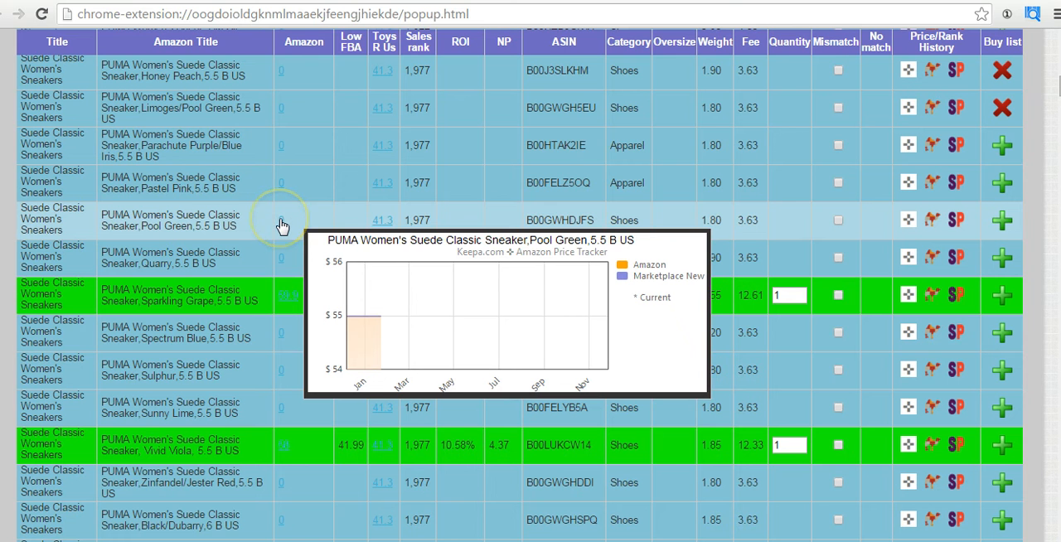
pyautogui.moveTo(285, 257)
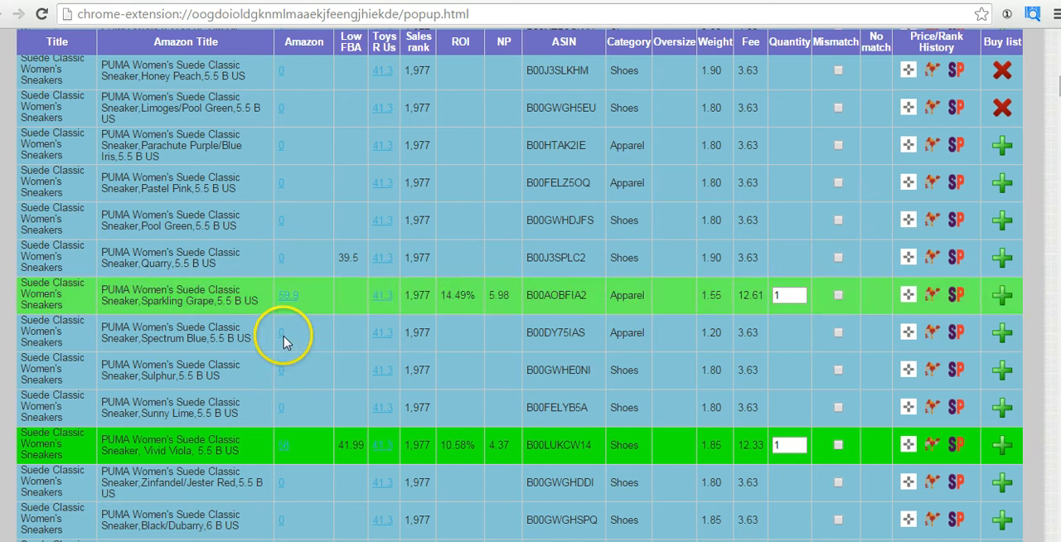
pyautogui.moveTo(282, 332)
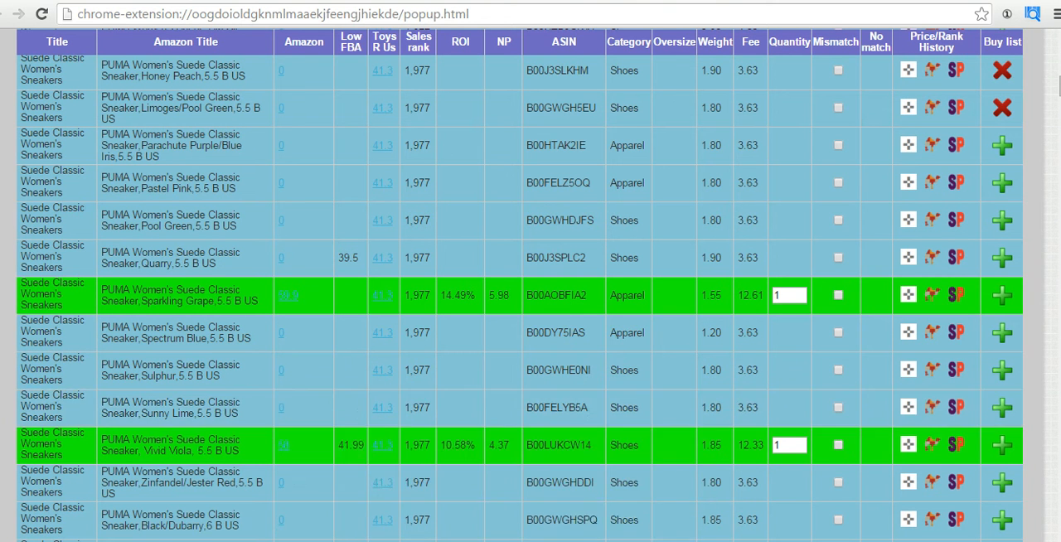
pyautogui.scroll(-3)
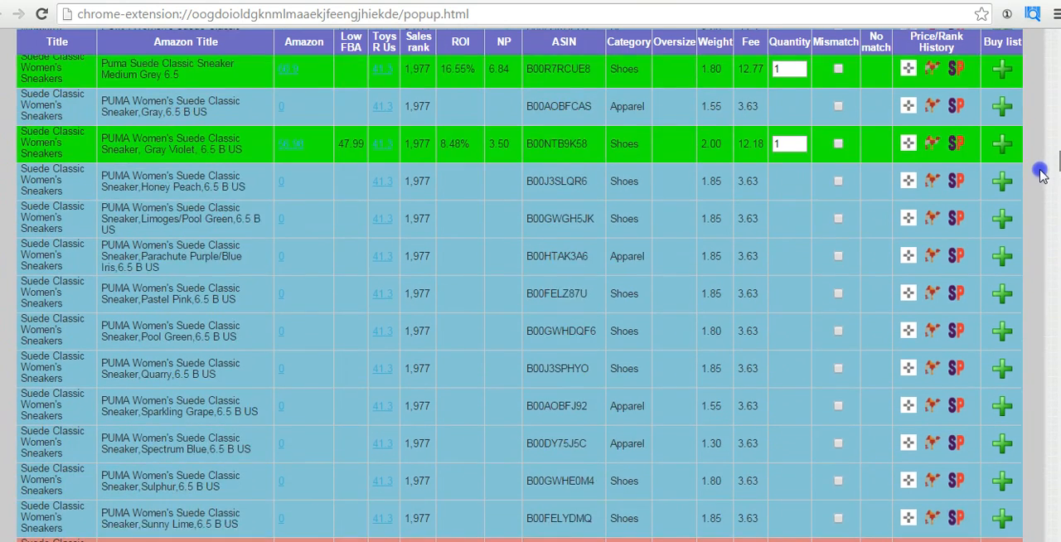
pyautogui.scroll(3)
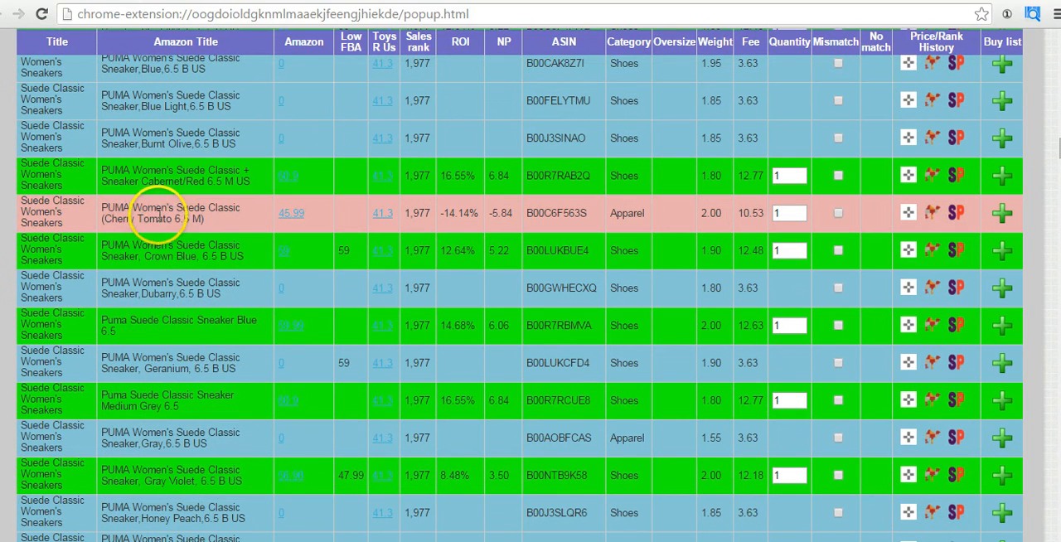
pyautogui.moveTo(153, 232)
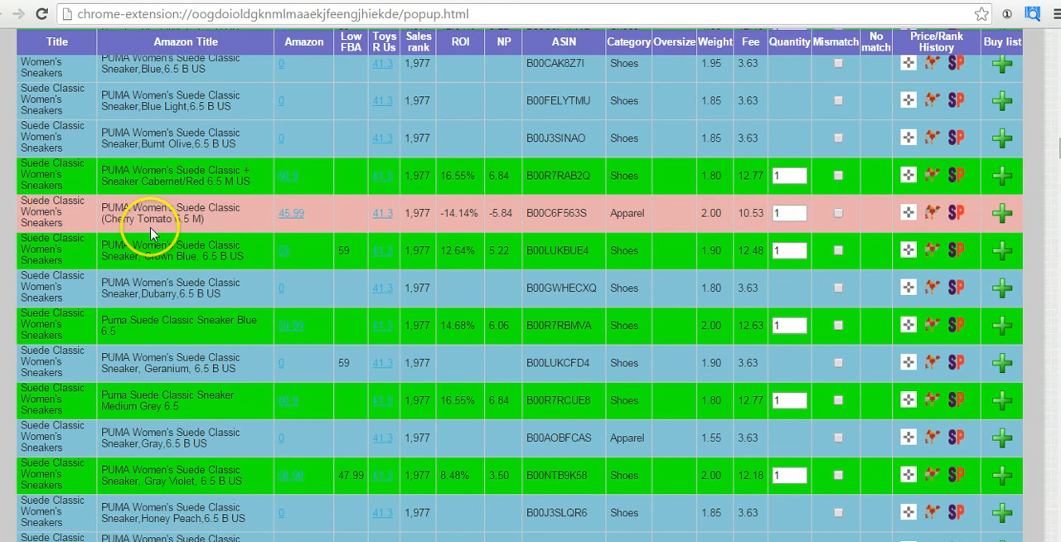
pyautogui.moveTo(307, 228)
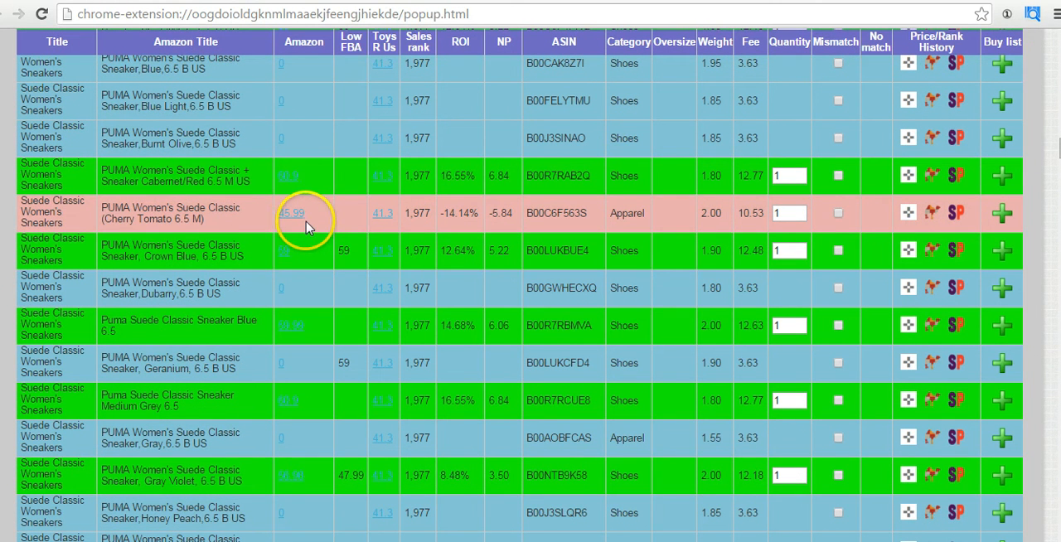
pyautogui.moveTo(389, 228)
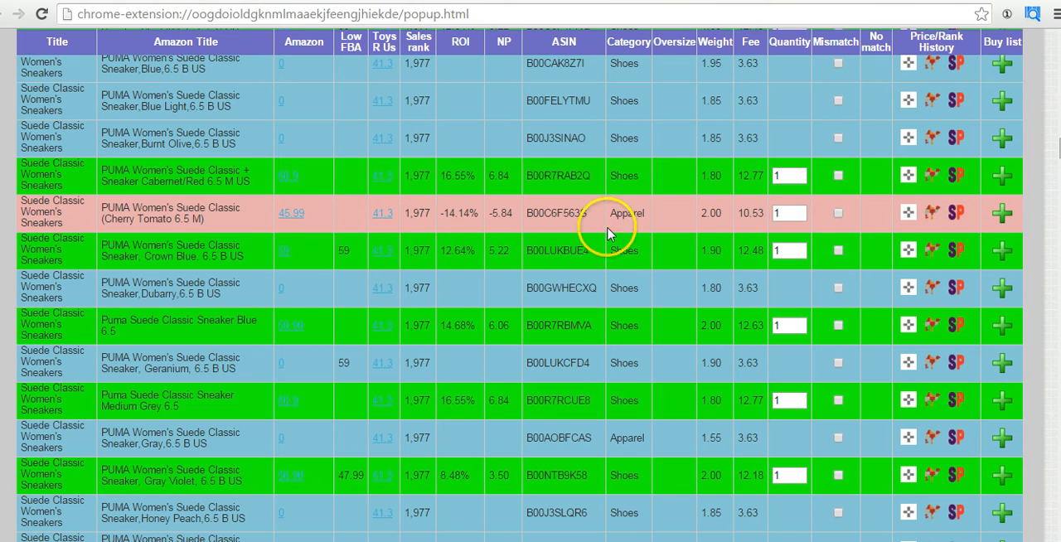
pyautogui.scroll(-3)
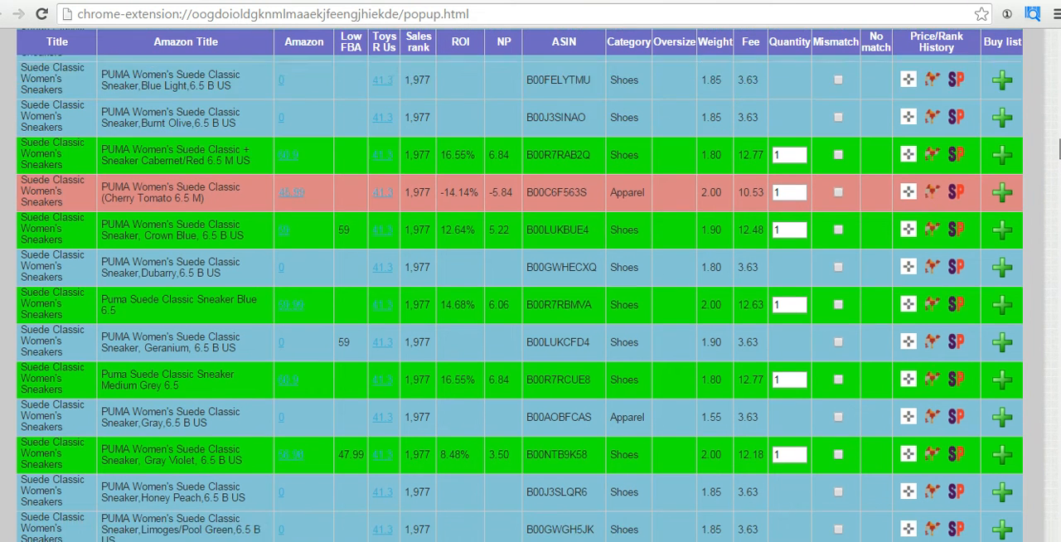
pyautogui.scroll(-3)
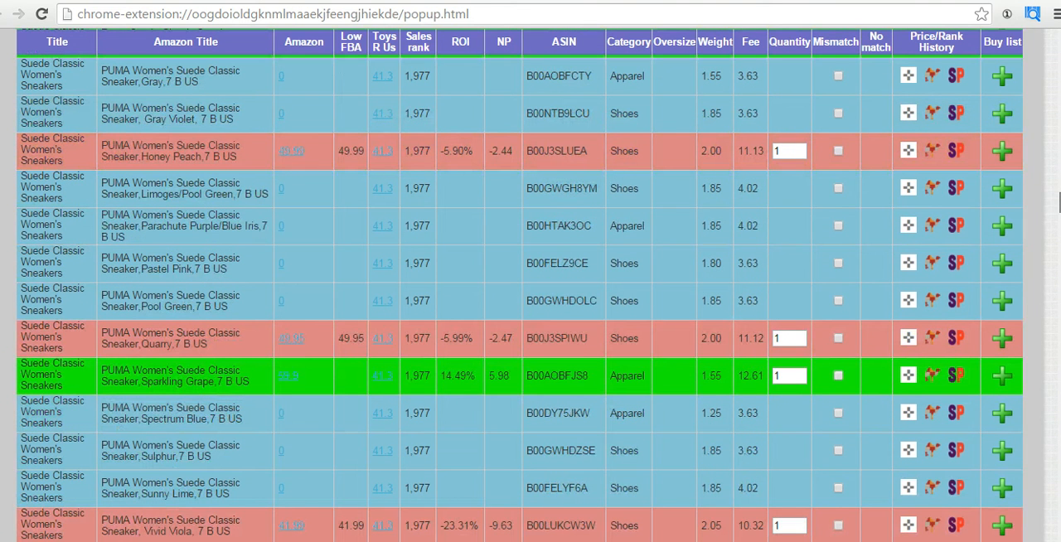
pyautogui.scroll(-3)
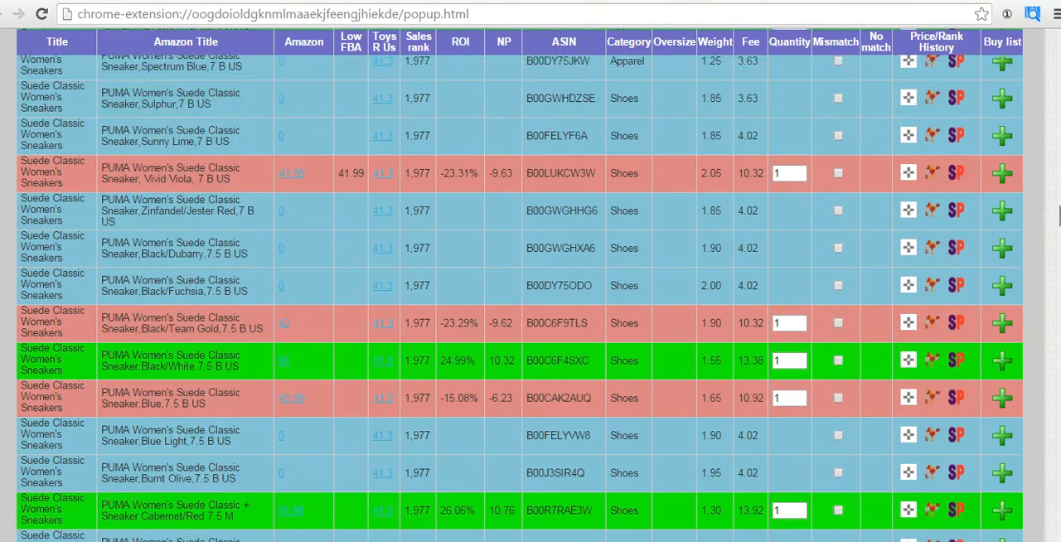
pyautogui.scroll(-3)
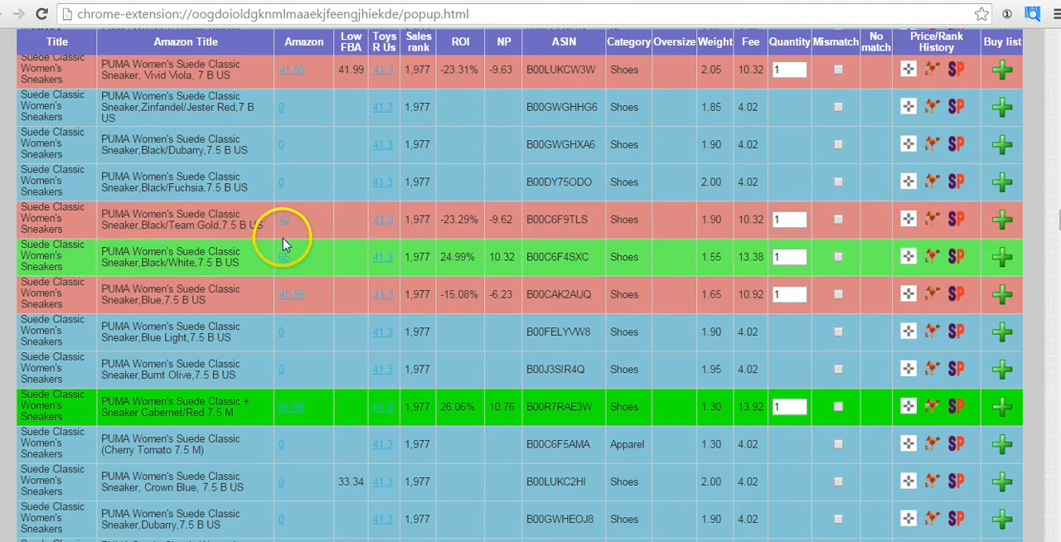
pyautogui.moveTo(286, 249)
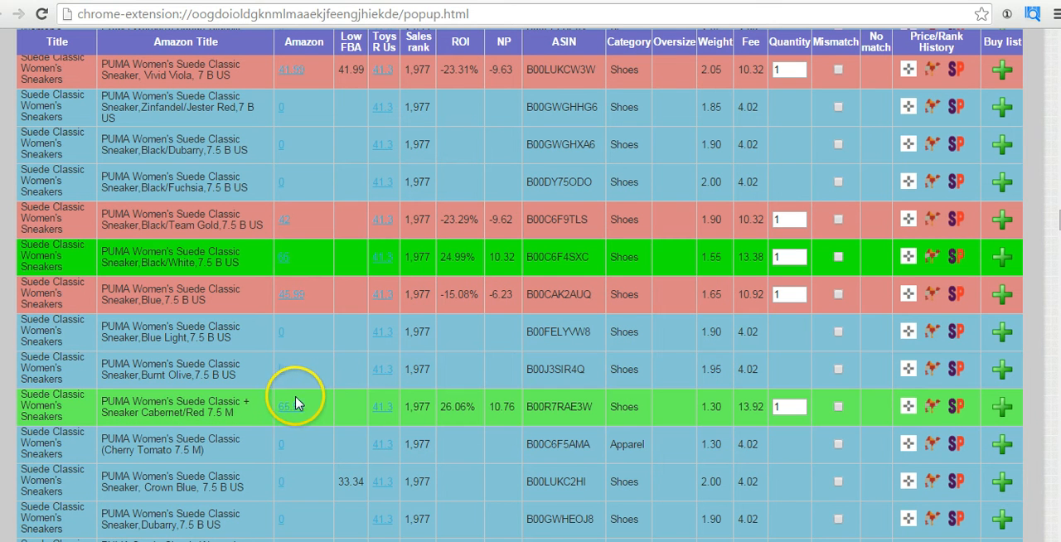
pyautogui.moveTo(329, 91)
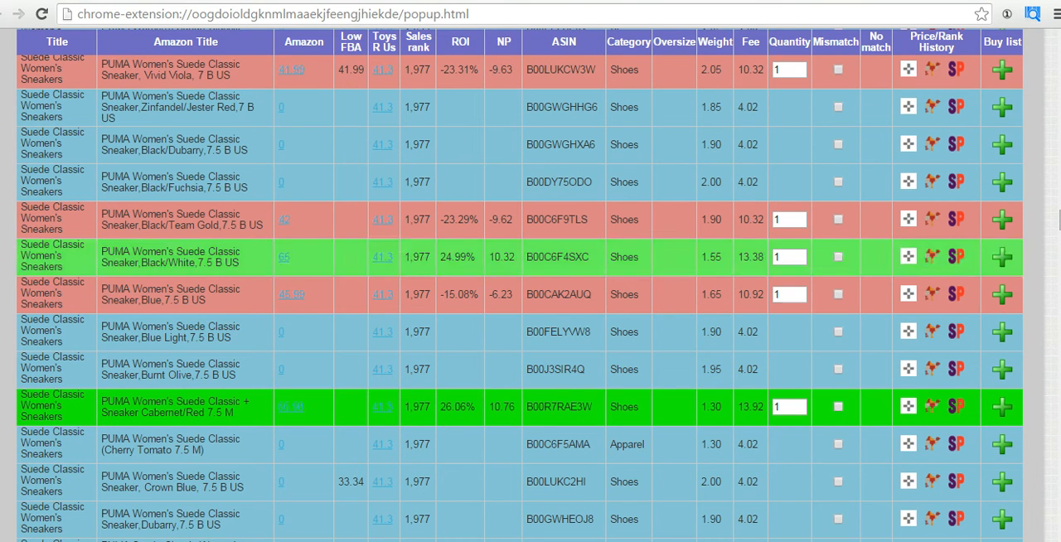
pyautogui.scroll(-3)
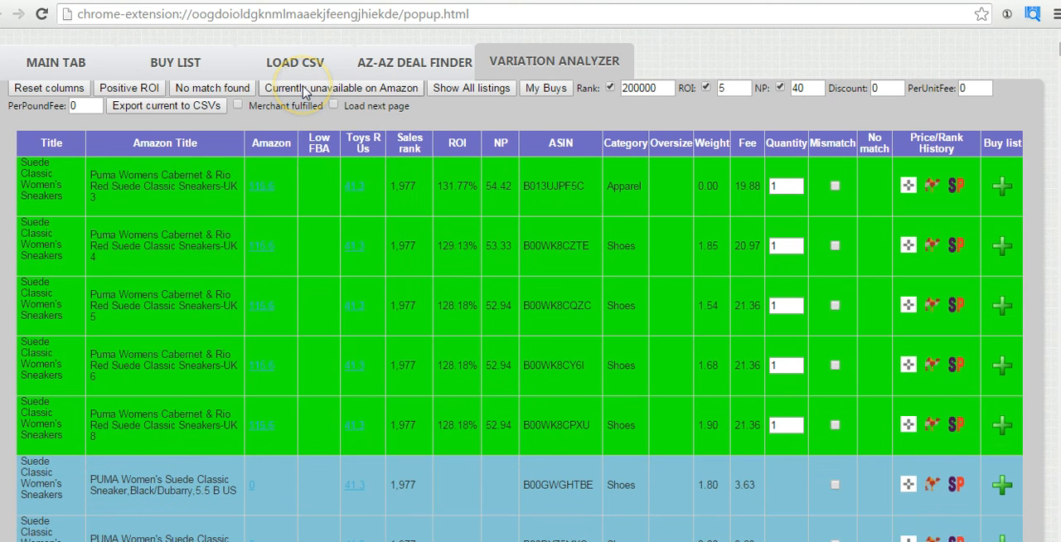
# Step: Filter the variant table to only Suede Classic variants currently unavailable on Amazon
pyautogui.click(341, 88)
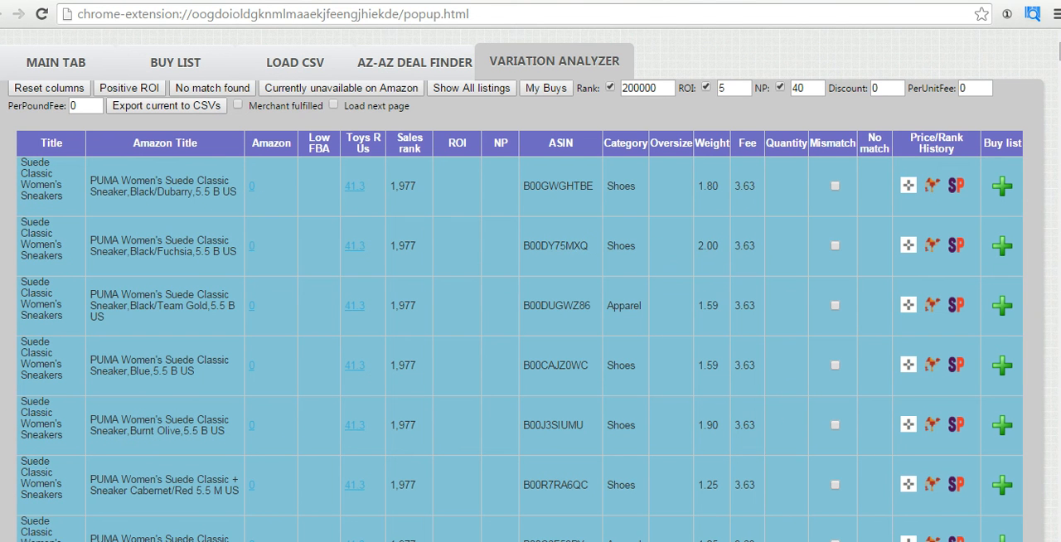
pyautogui.scroll(-3)
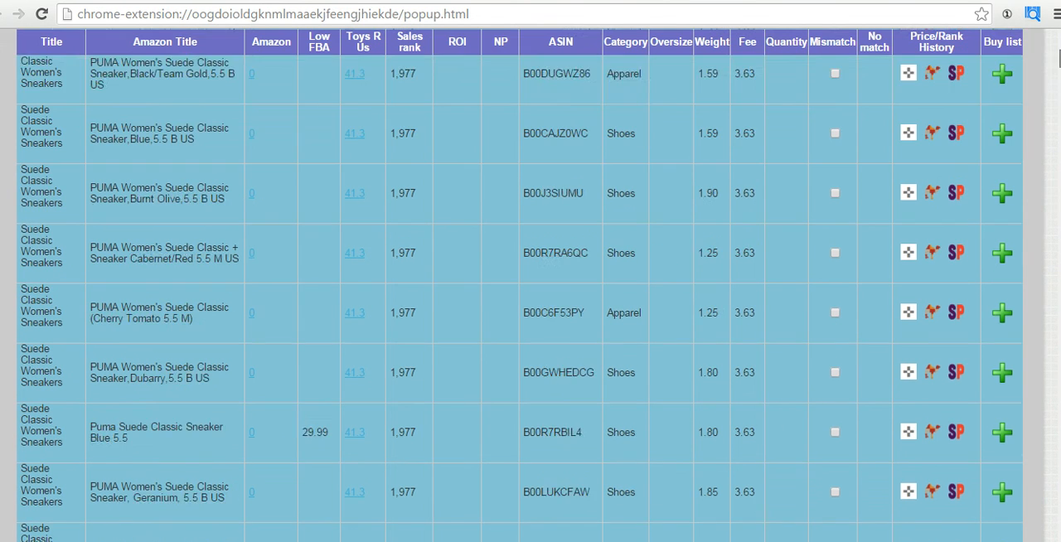
pyautogui.scroll(-3)
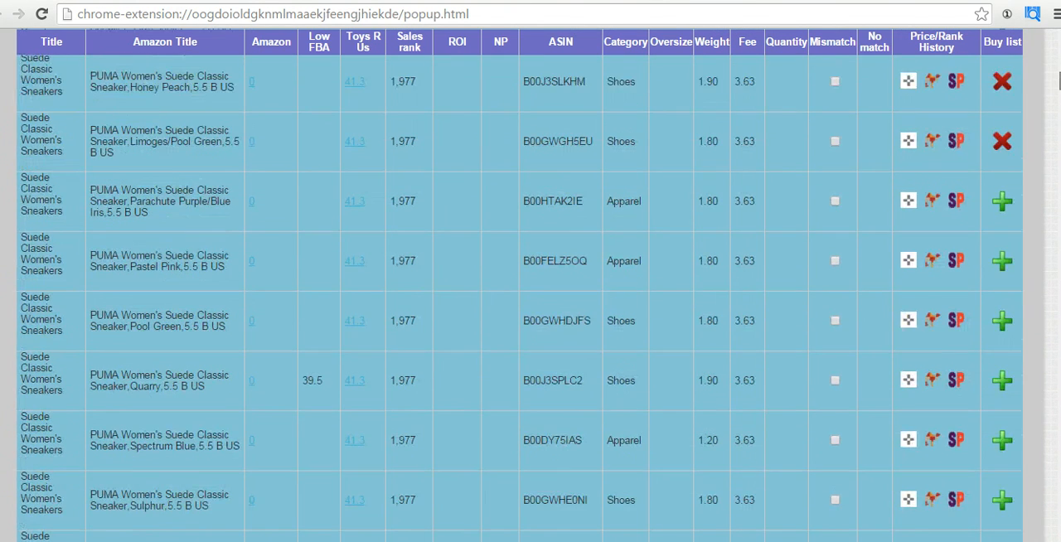
pyautogui.scroll(-3)
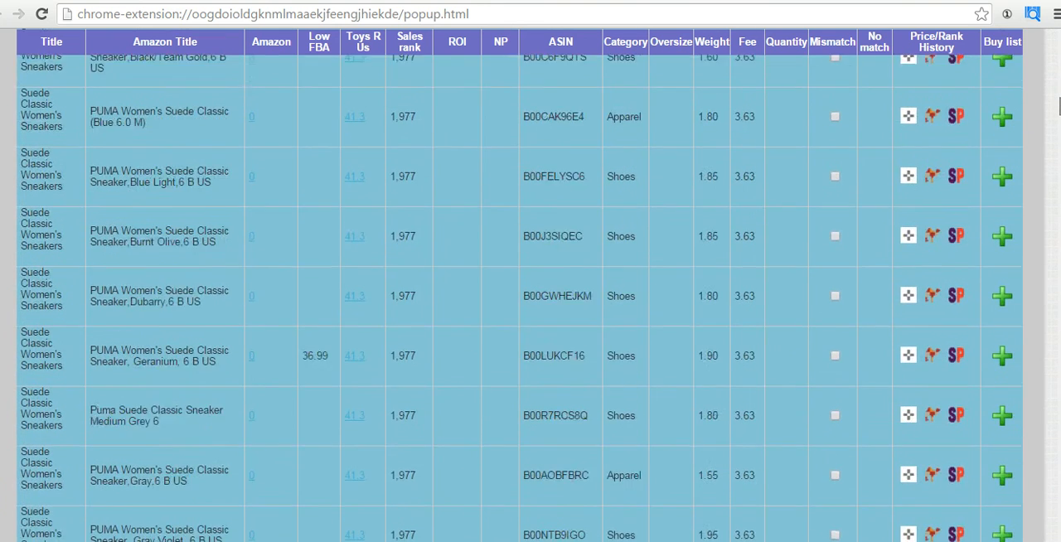
pyautogui.scroll(-3)
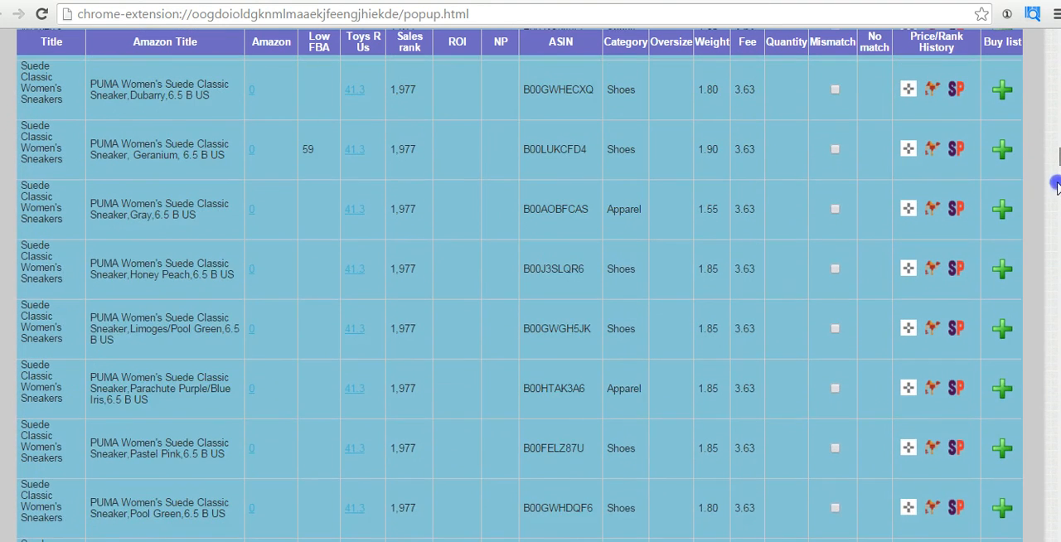
pyautogui.scroll(-3)
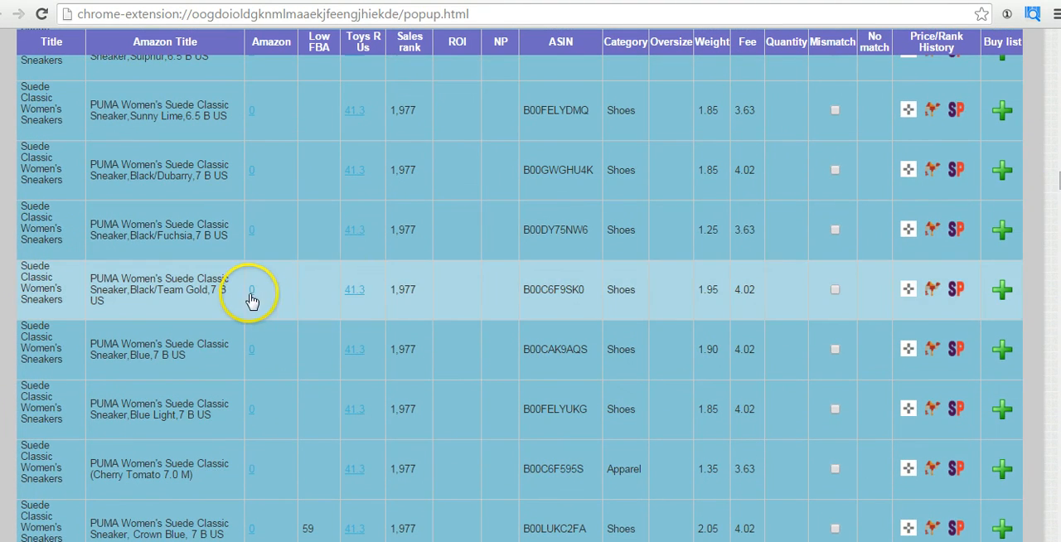
pyautogui.moveTo(252, 288)
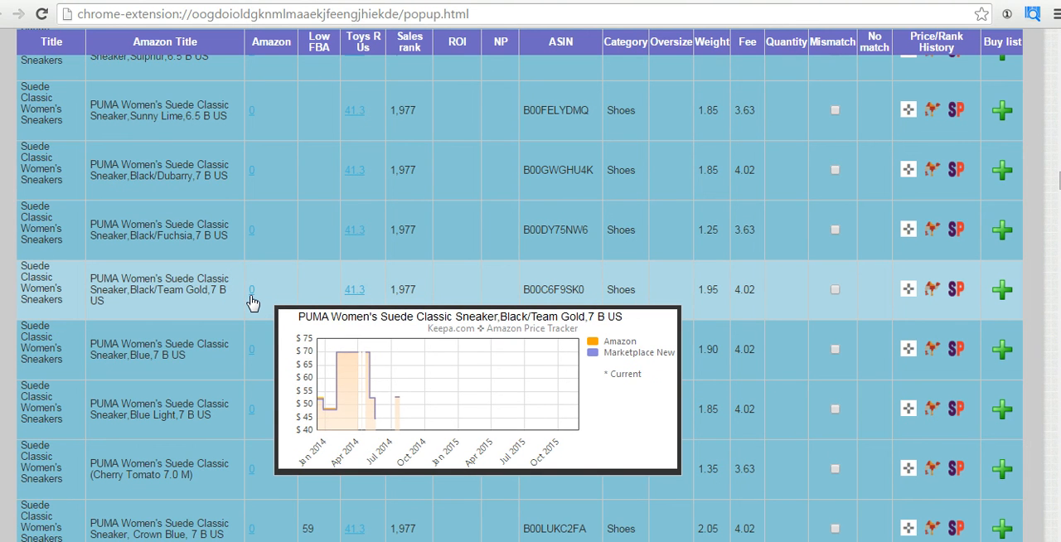
pyautogui.moveTo(257, 300)
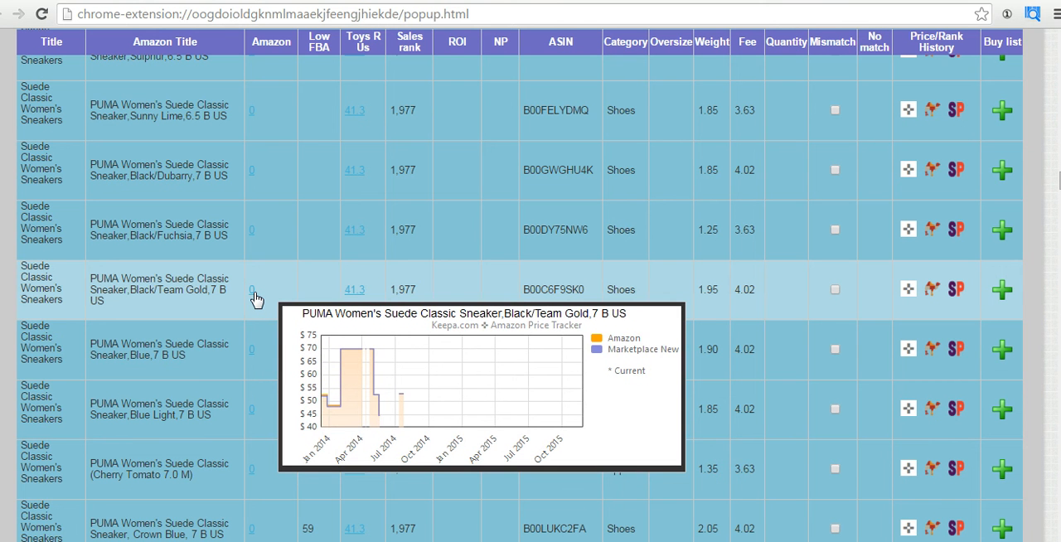
pyautogui.moveTo(534, 20)
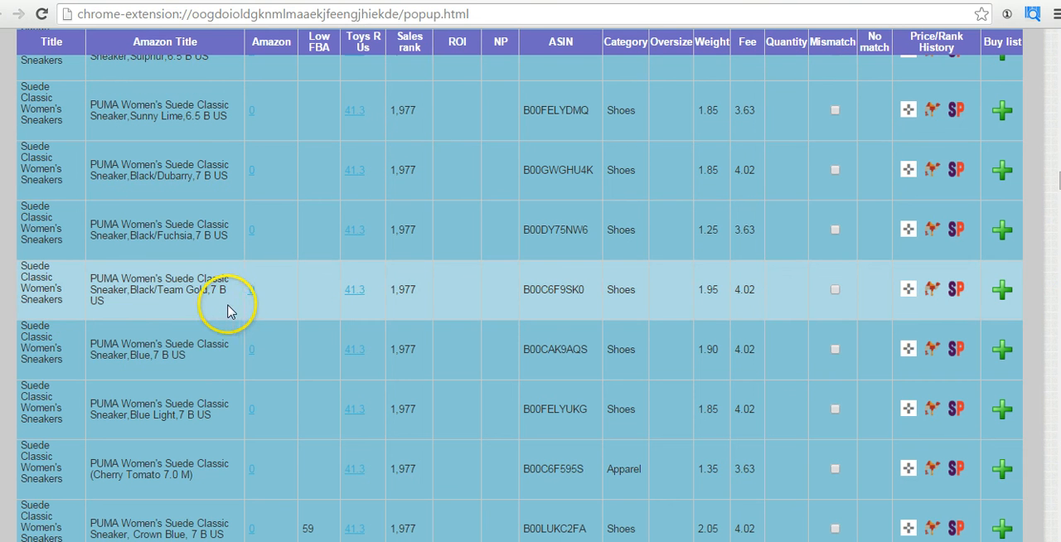
pyautogui.scroll(-3)
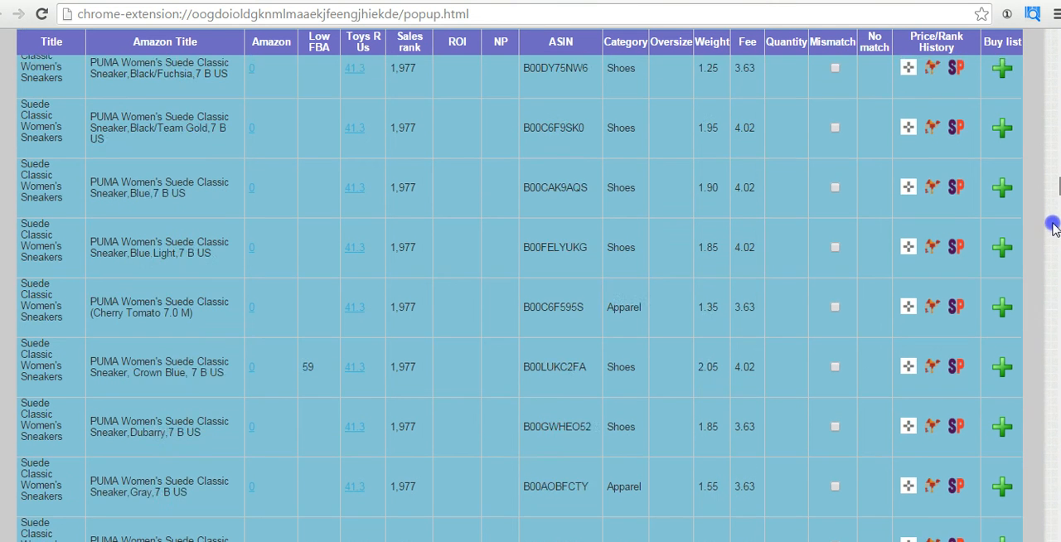
pyautogui.scroll(-3)
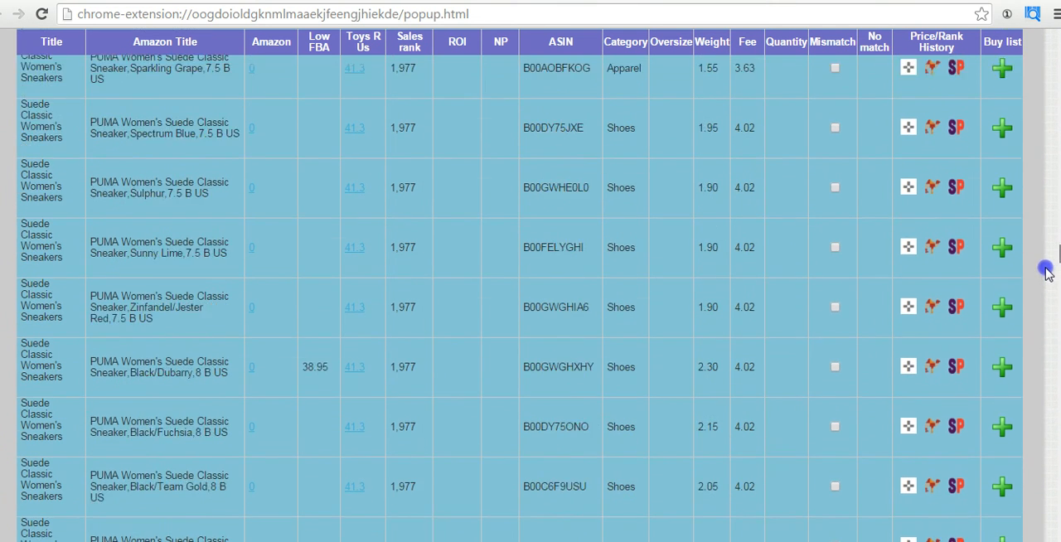
pyautogui.scroll(-3)
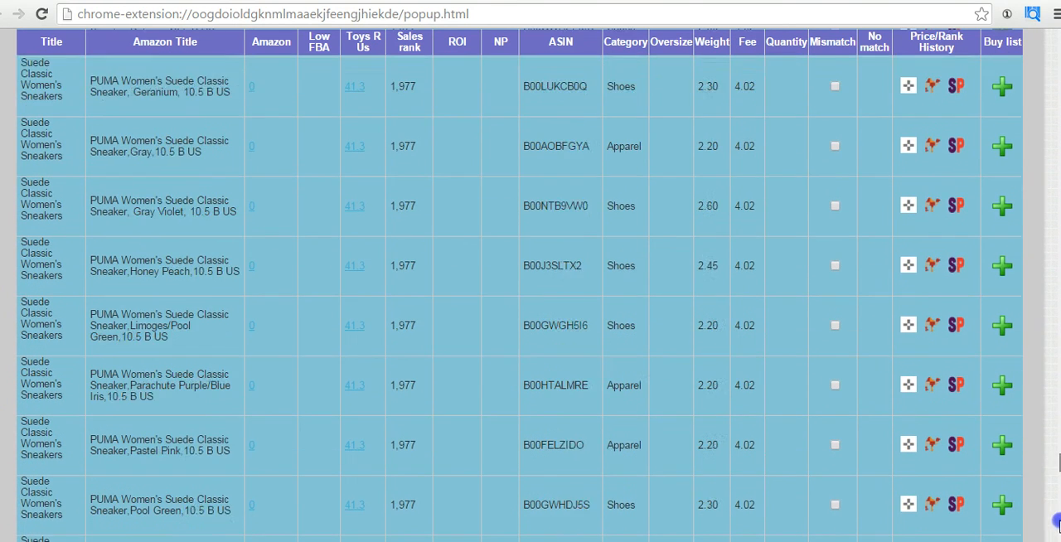
pyautogui.scroll(-3)
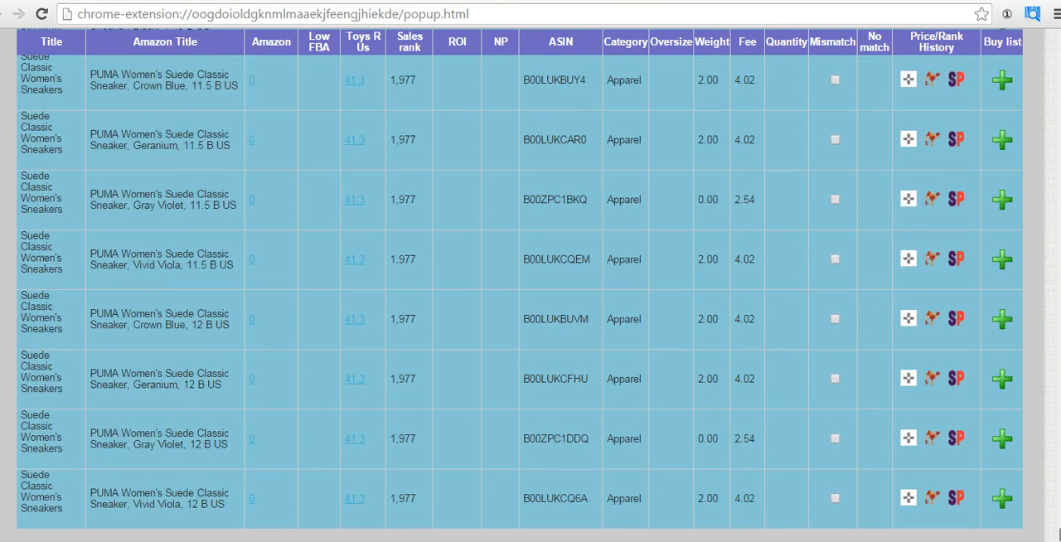
pyautogui.scroll(-3)
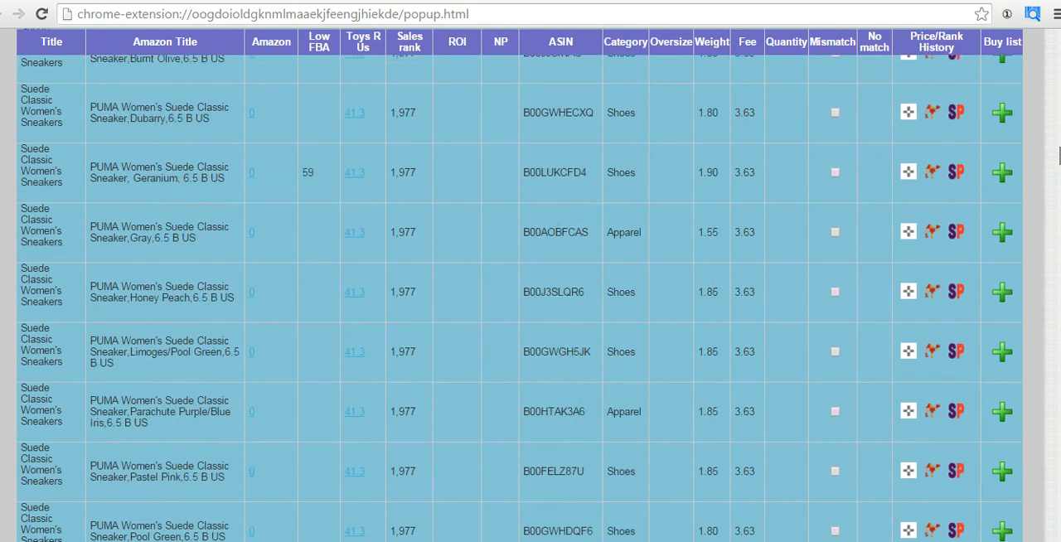